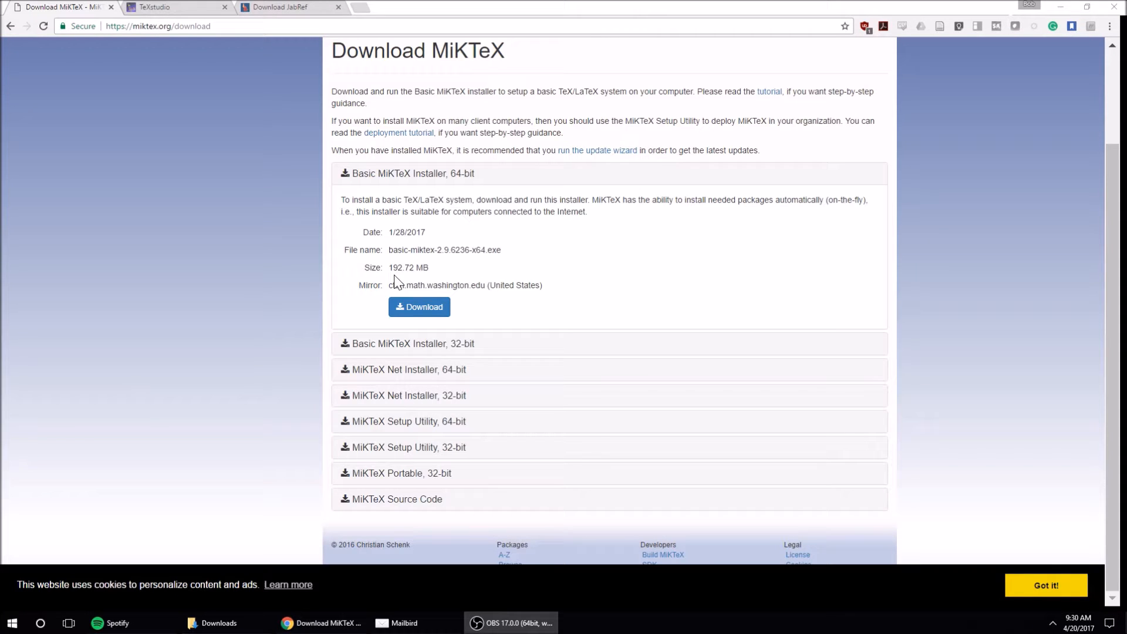
mouse_move(67, 215)
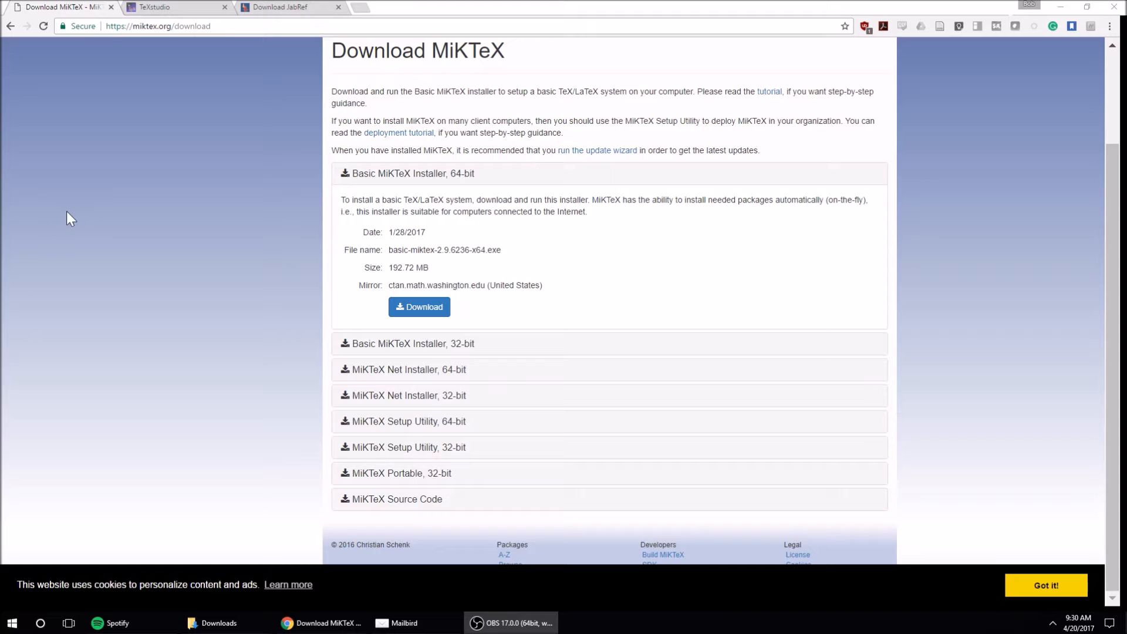
mouse_move(189, 93)
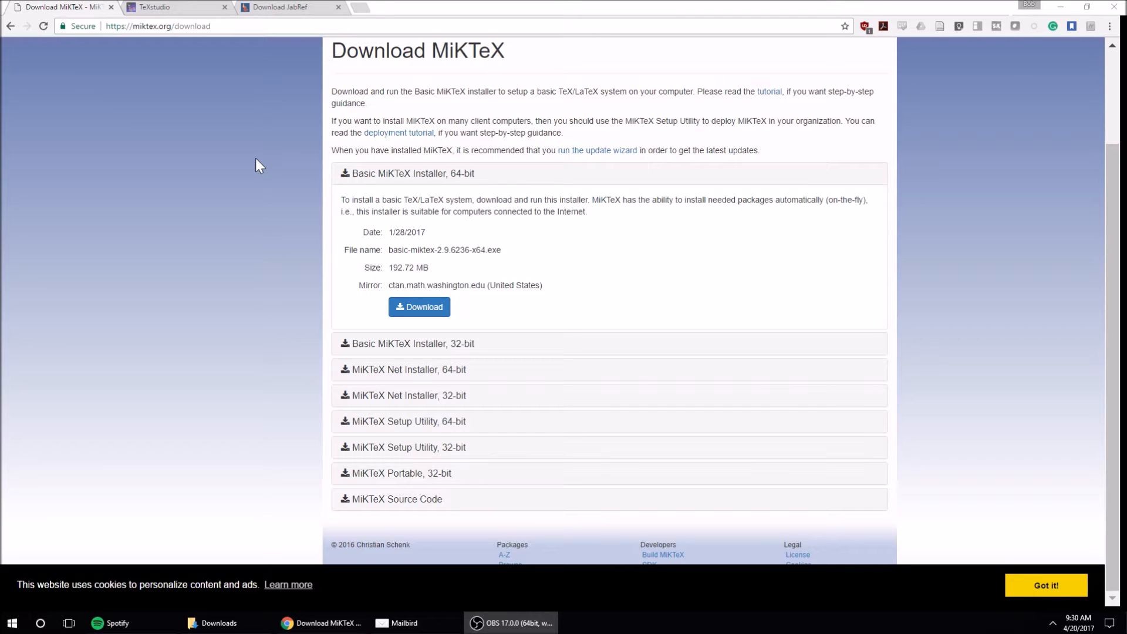
mouse_move(116, 98)
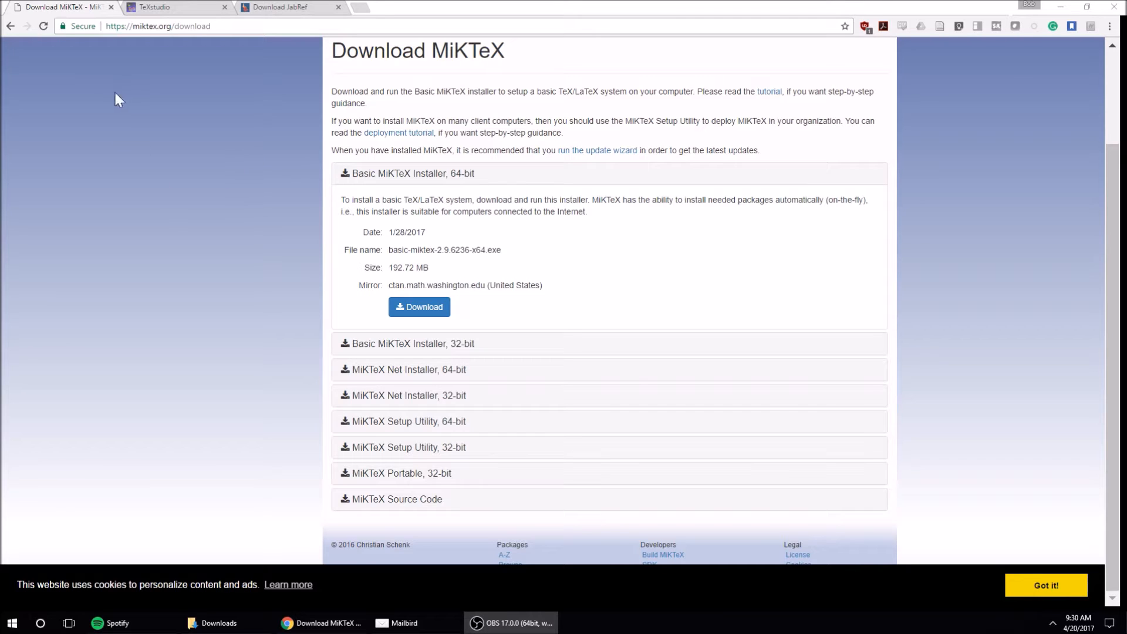
mouse_move(126, 81)
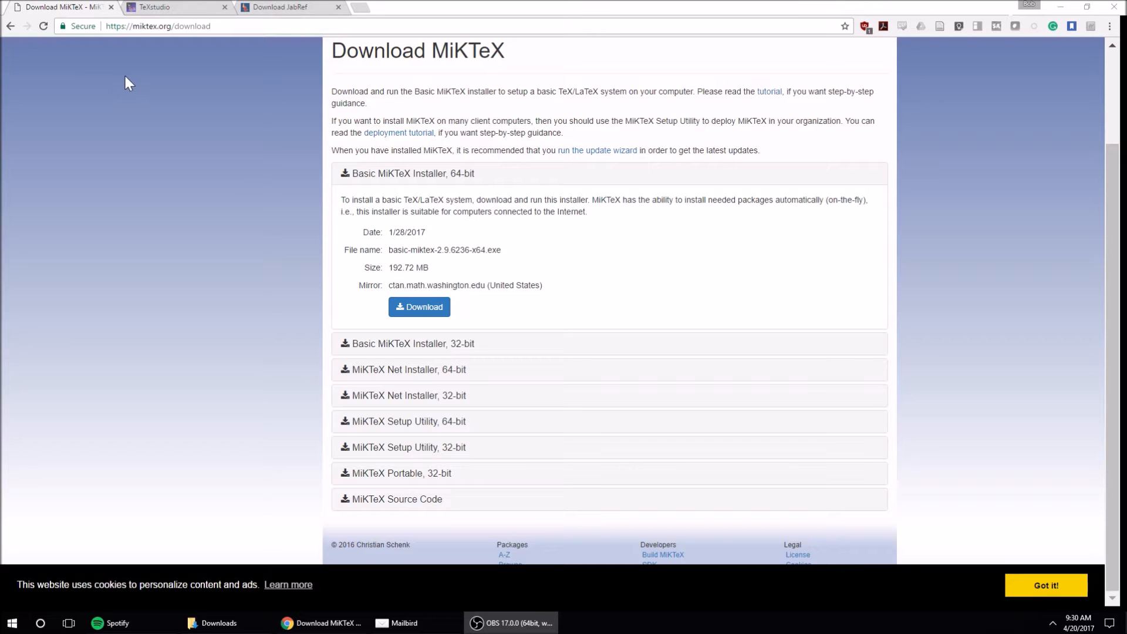
mouse_move(186, 113)
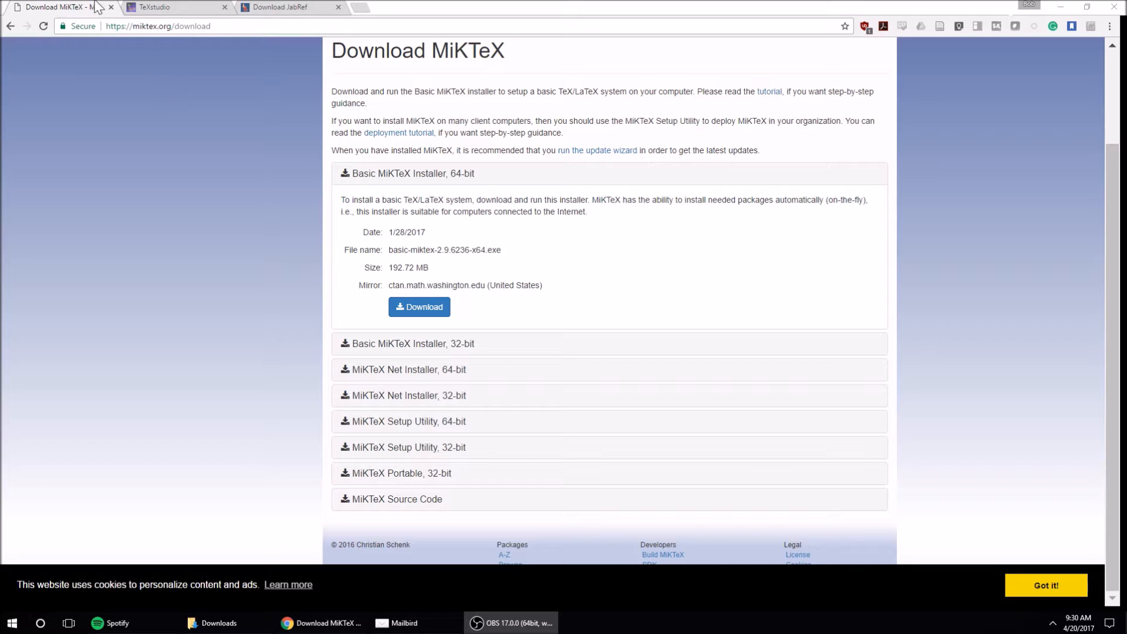
mouse_move(364, 191)
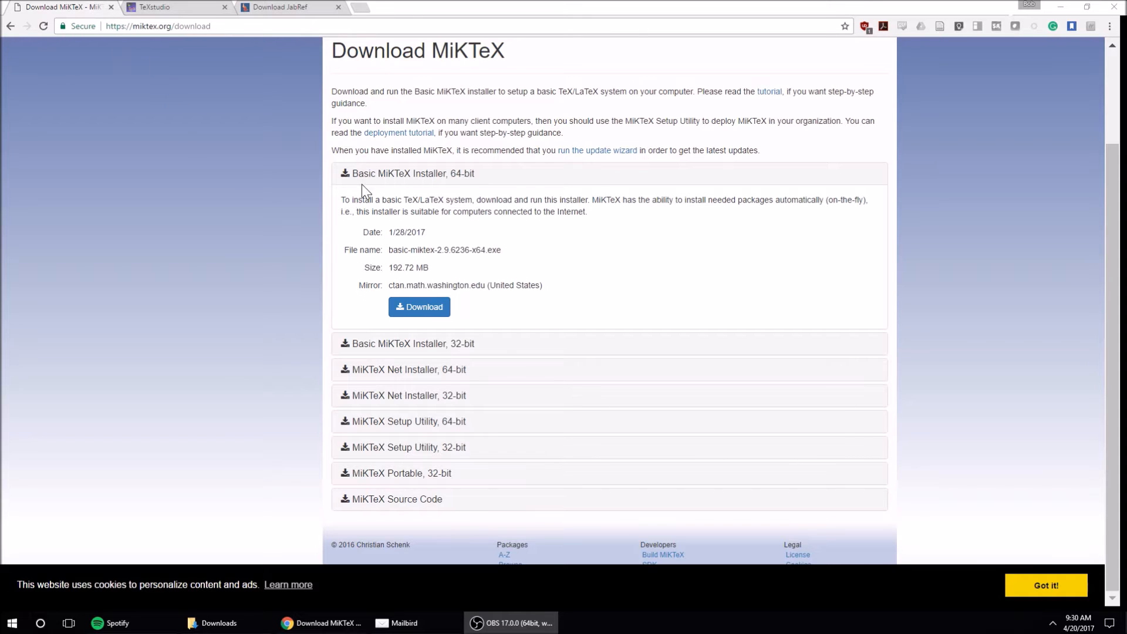
mouse_move(316, 239)
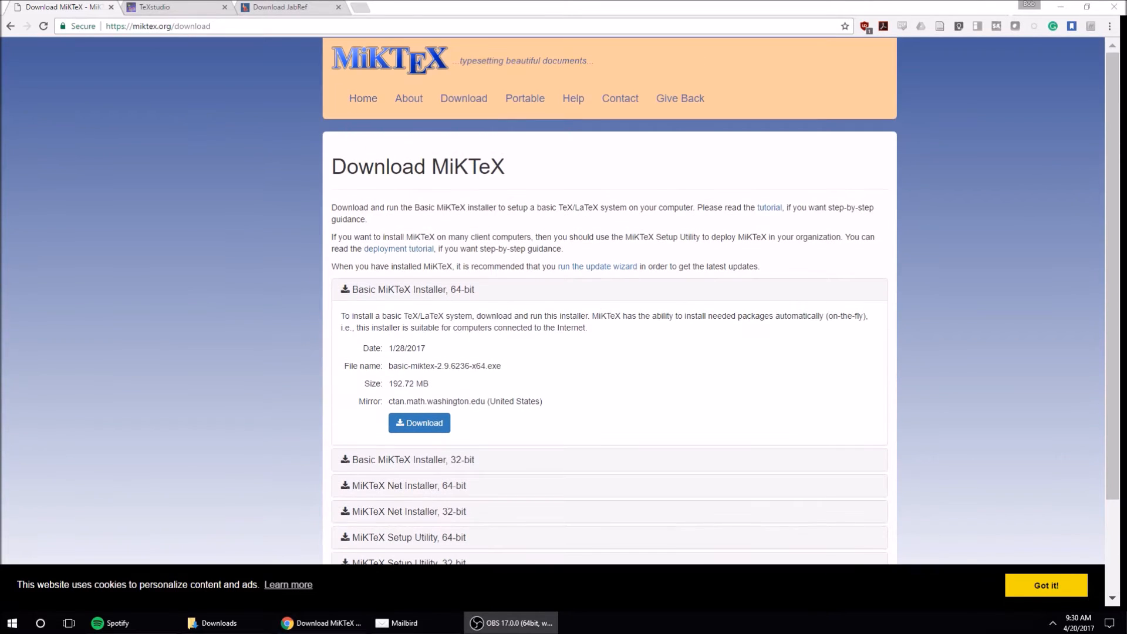
Step: Find the Basic MiKTeX 64-bit installer on the page and start its download
scroll(down, 3)
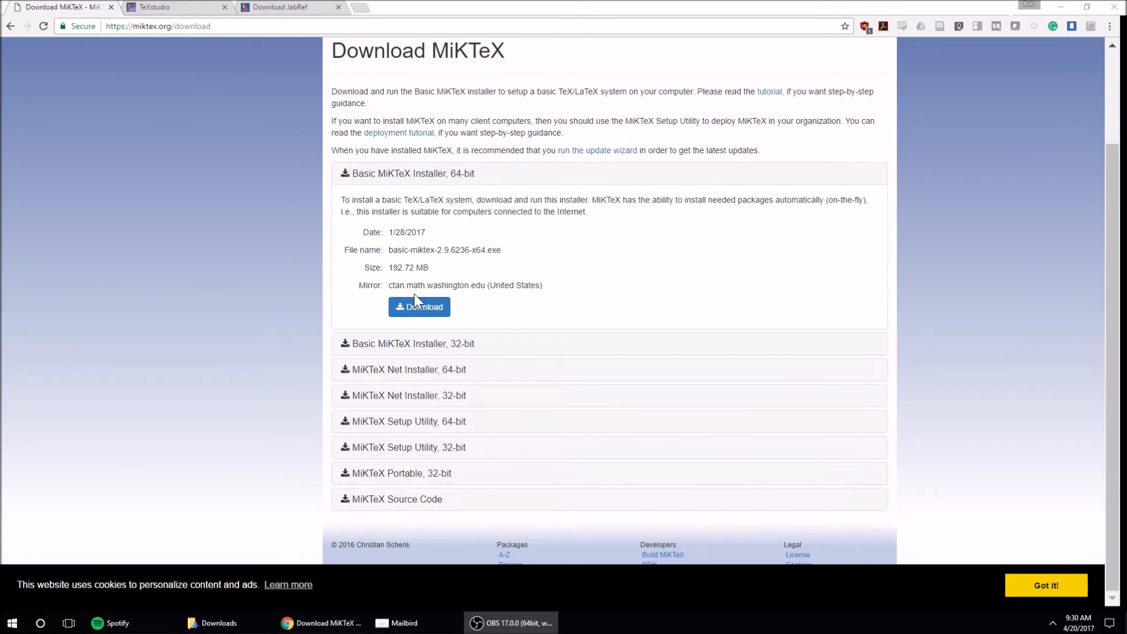
scroll(up, 3)
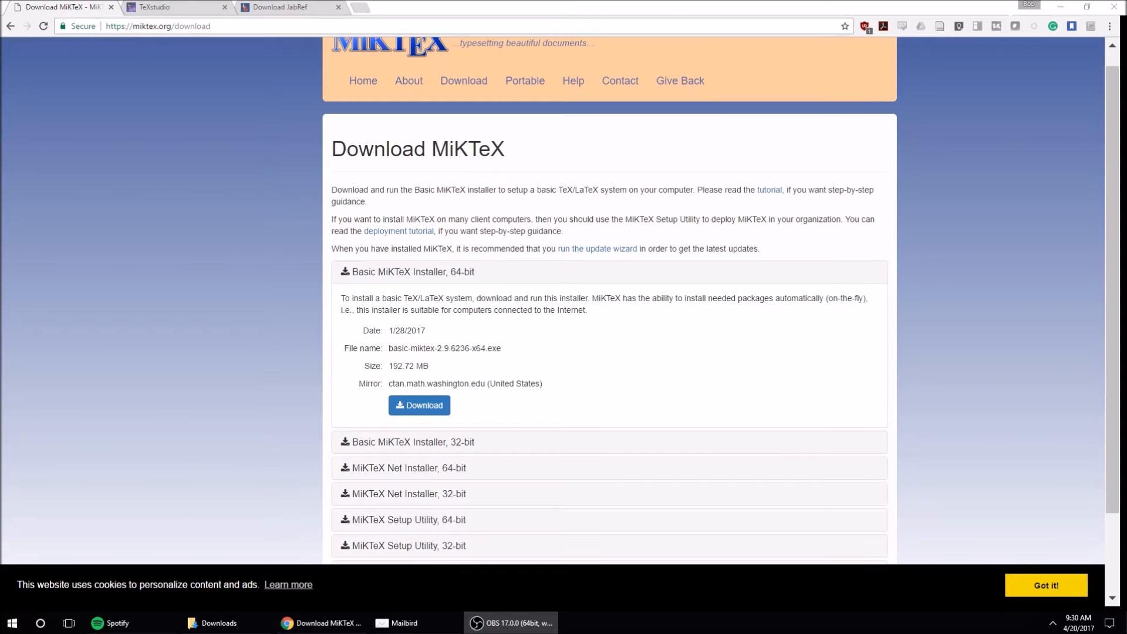
scroll(down, 3)
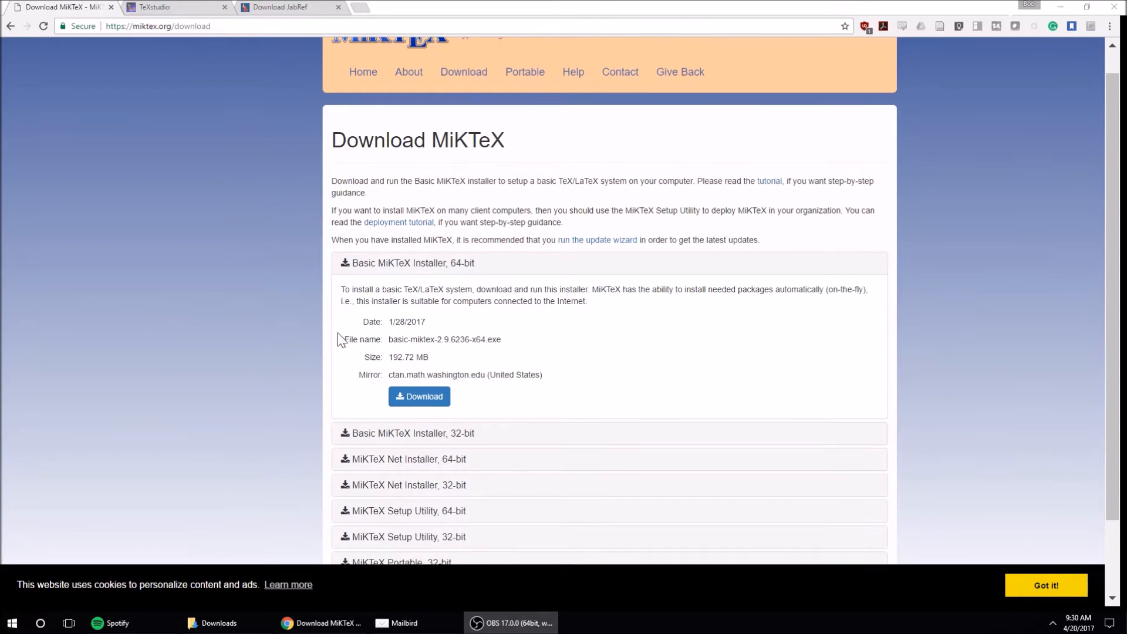
scroll(down, 3)
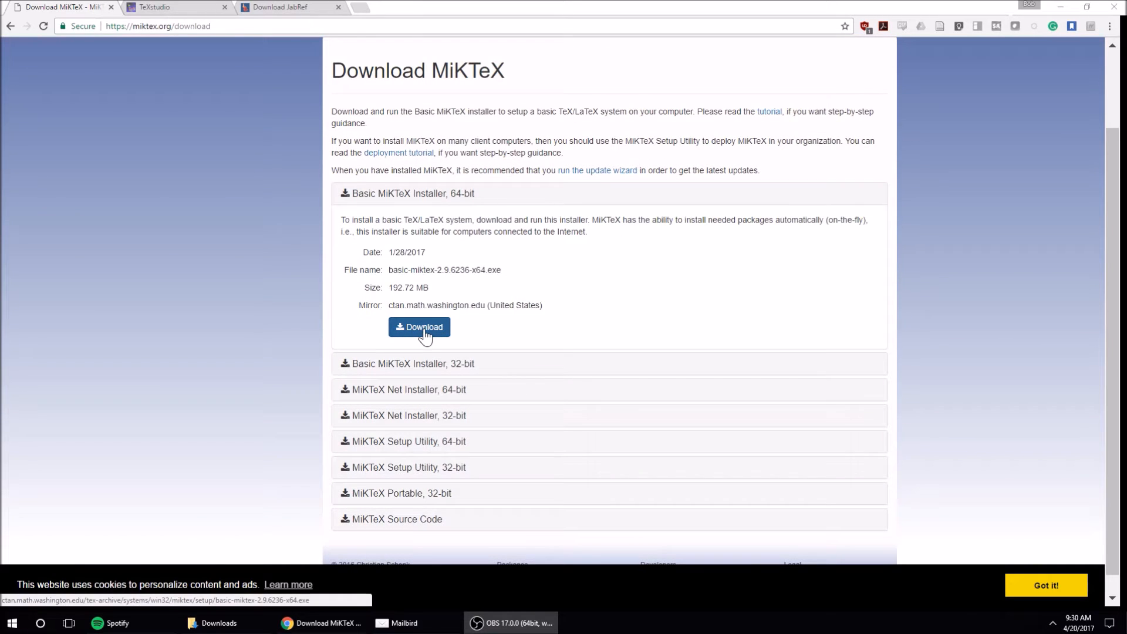
click(419, 327)
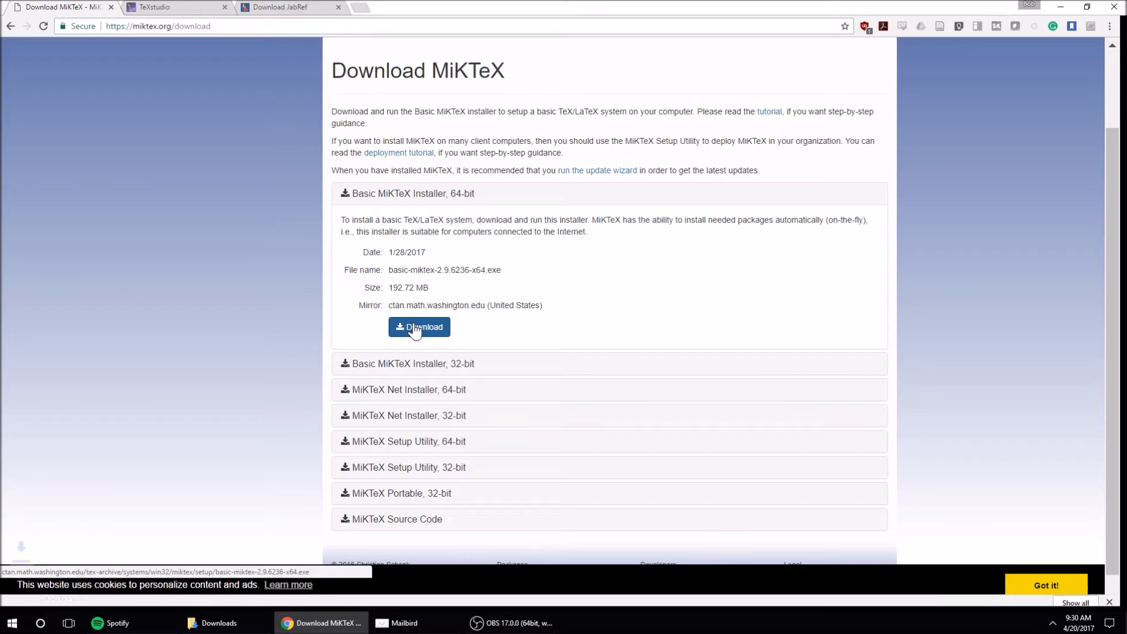
click(419, 327)
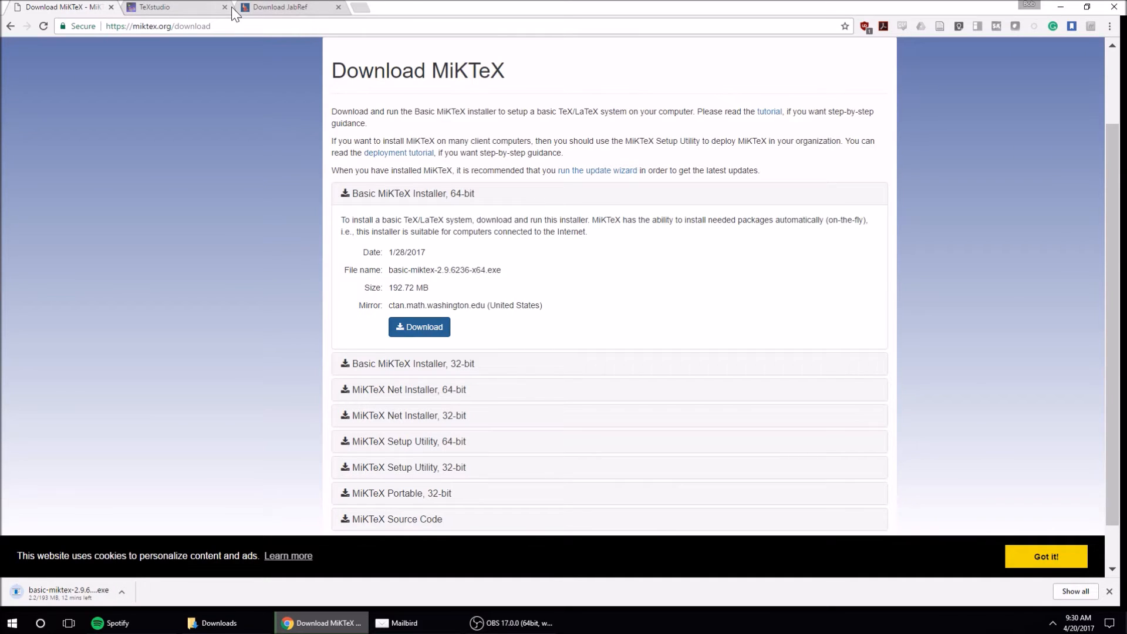
mouse_move(91, 572)
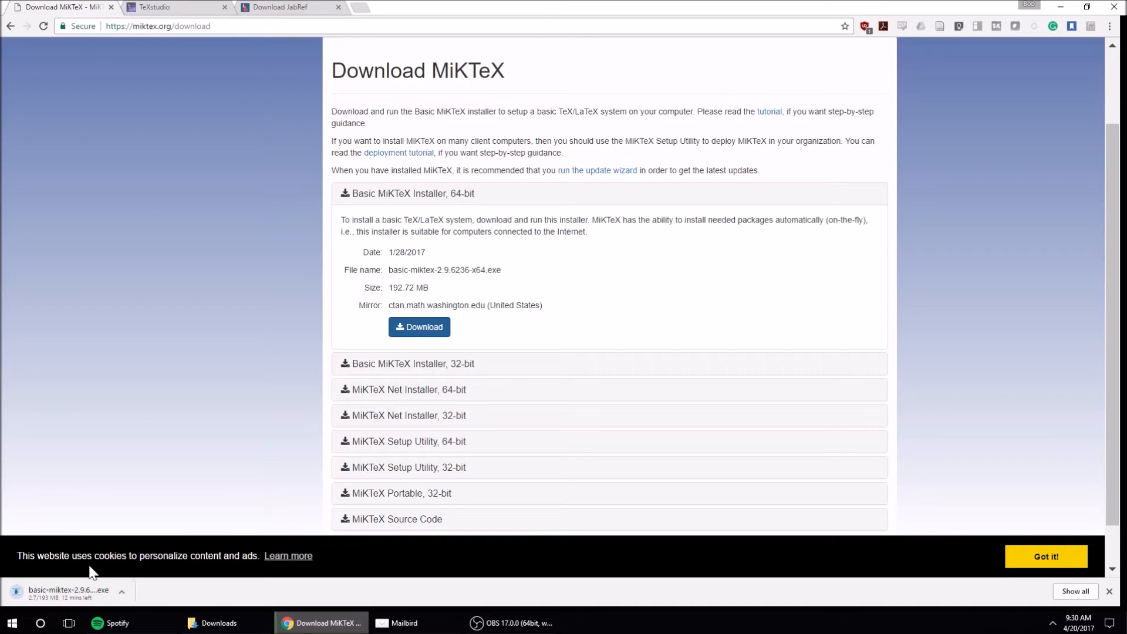
mouse_move(147, 217)
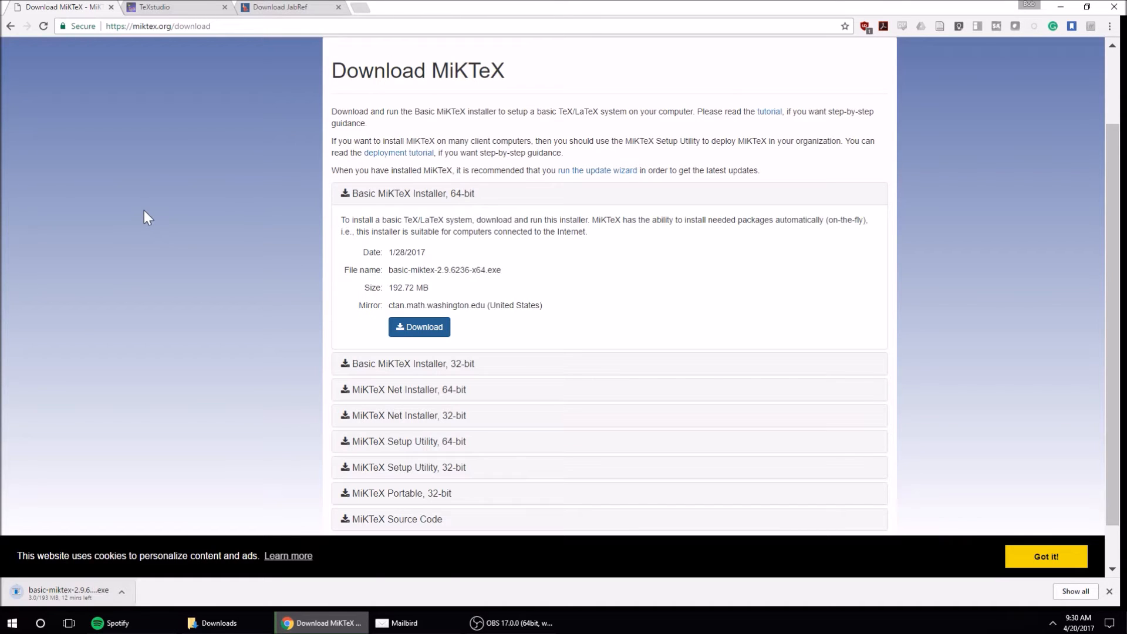
Step: Download the TeXstudio 2.12.4 Windows installer from SourceForge, then go to the JabRef page
click(159, 8)
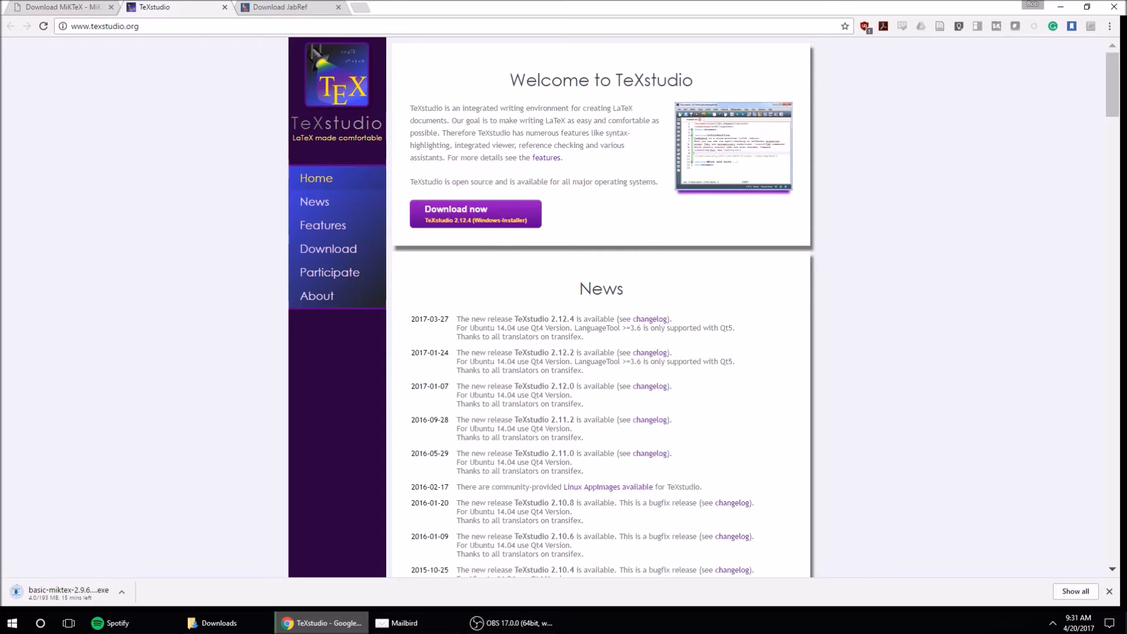
mouse_move(520, 174)
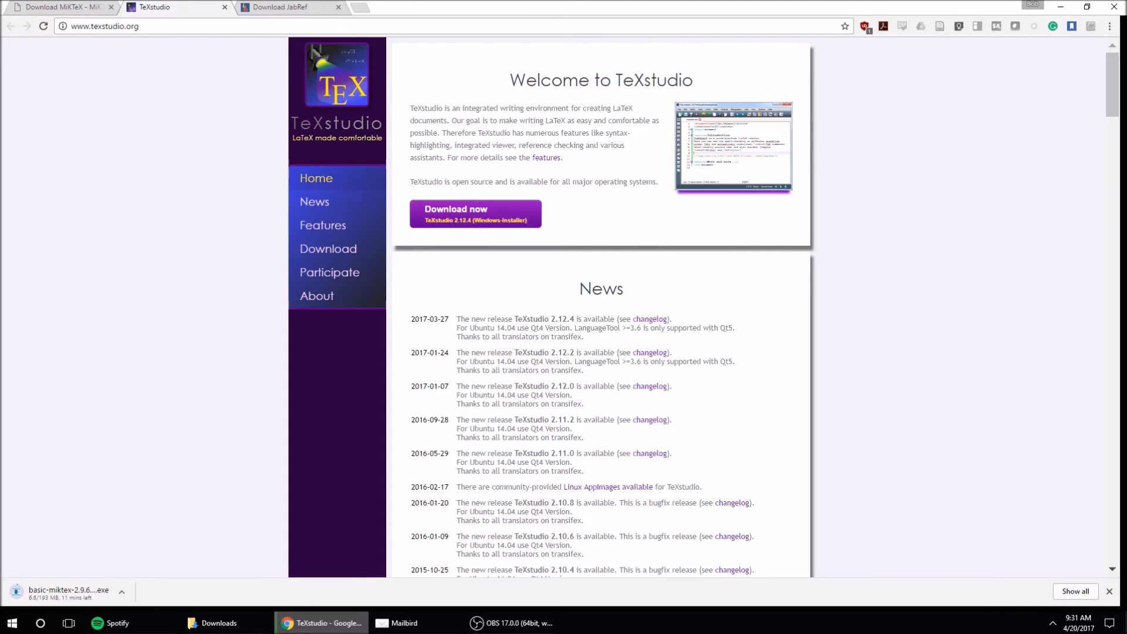
mouse_move(500, 214)
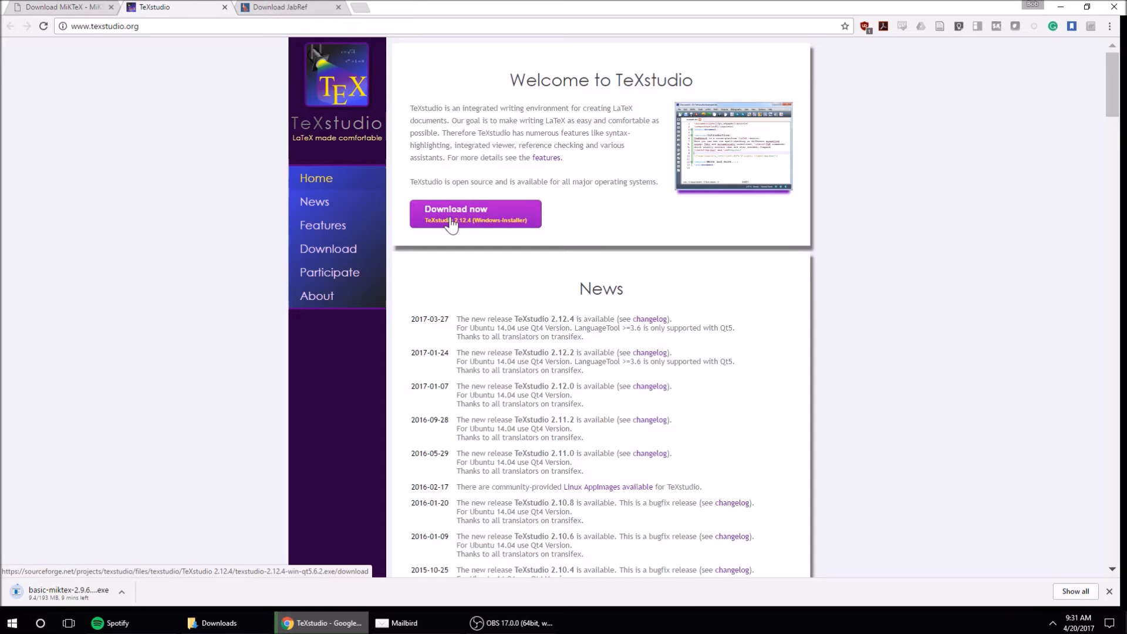
click(453, 214)
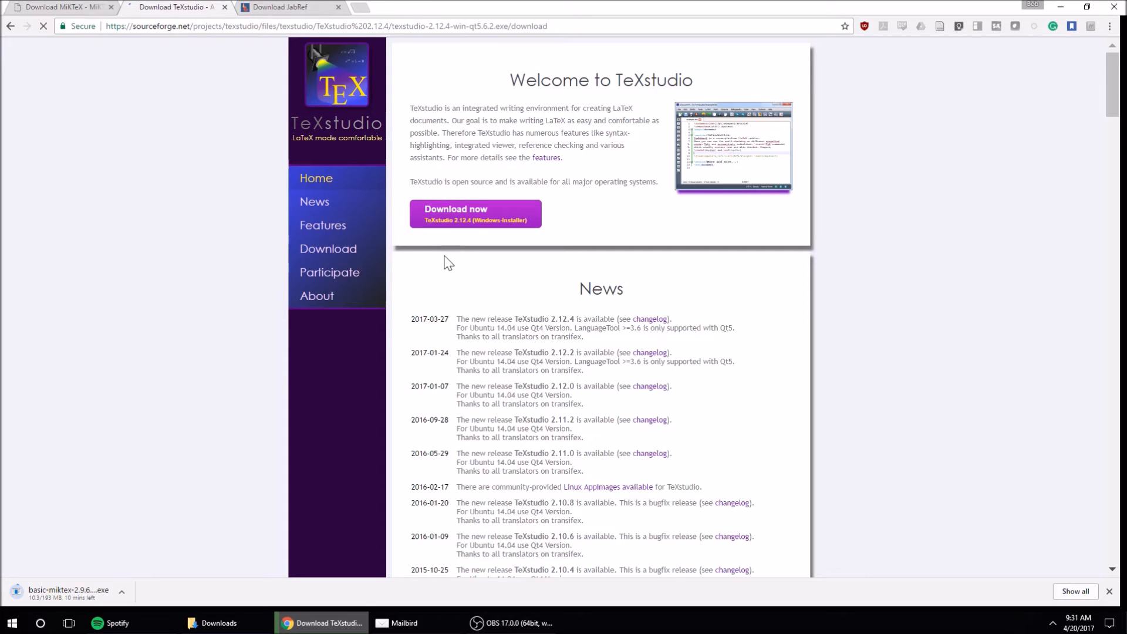
click(475, 214)
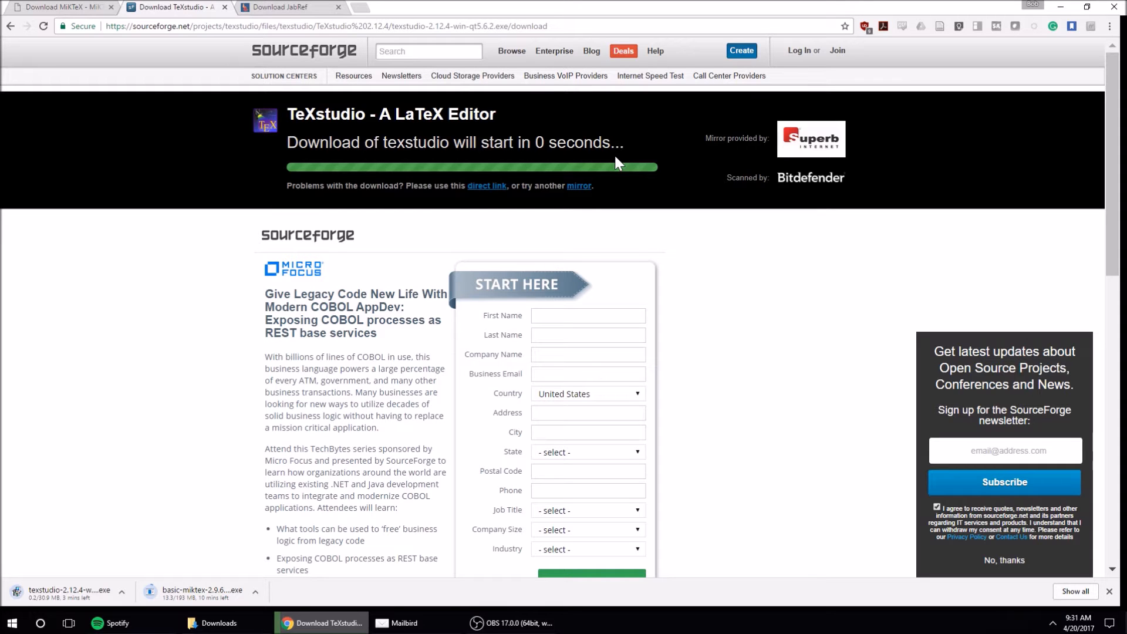
click(298, 6)
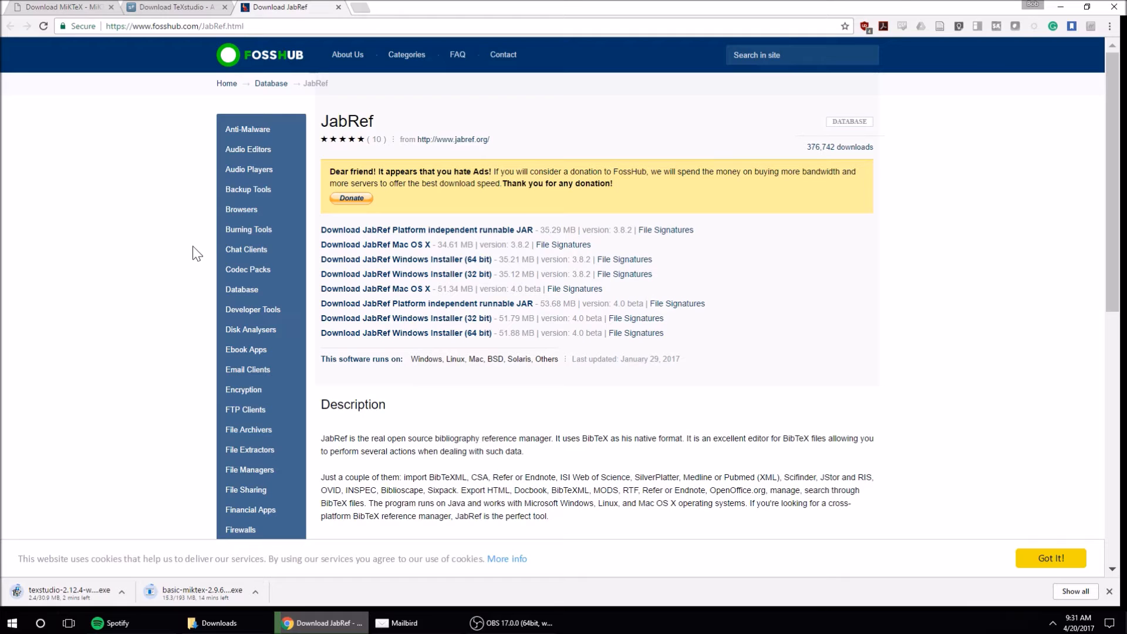
mouse_move(154, 316)
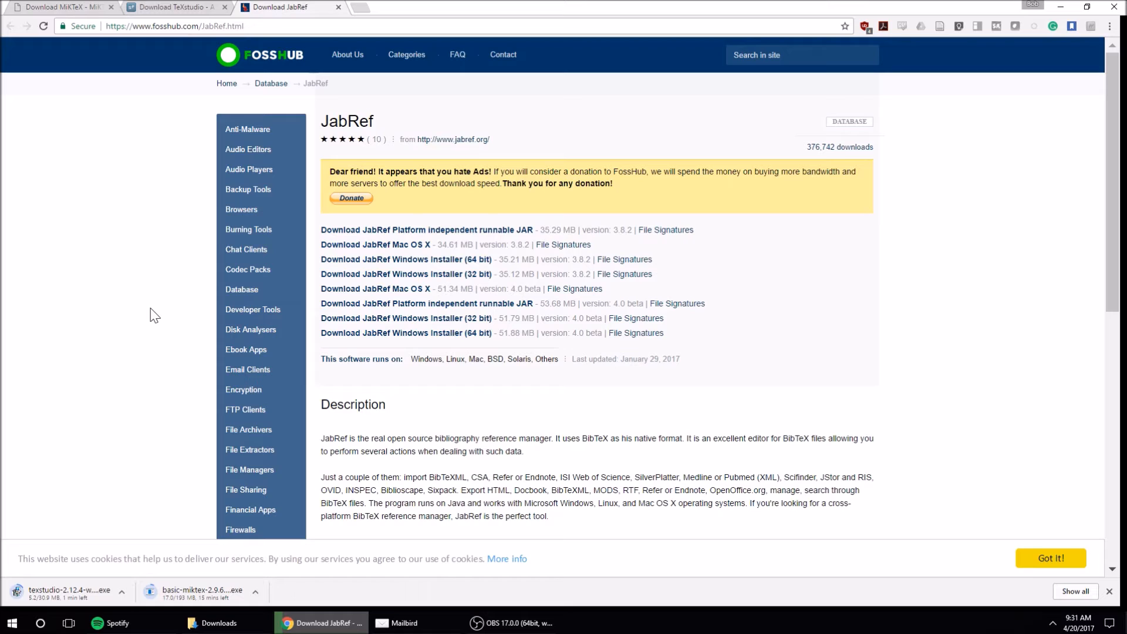
mouse_move(249, 230)
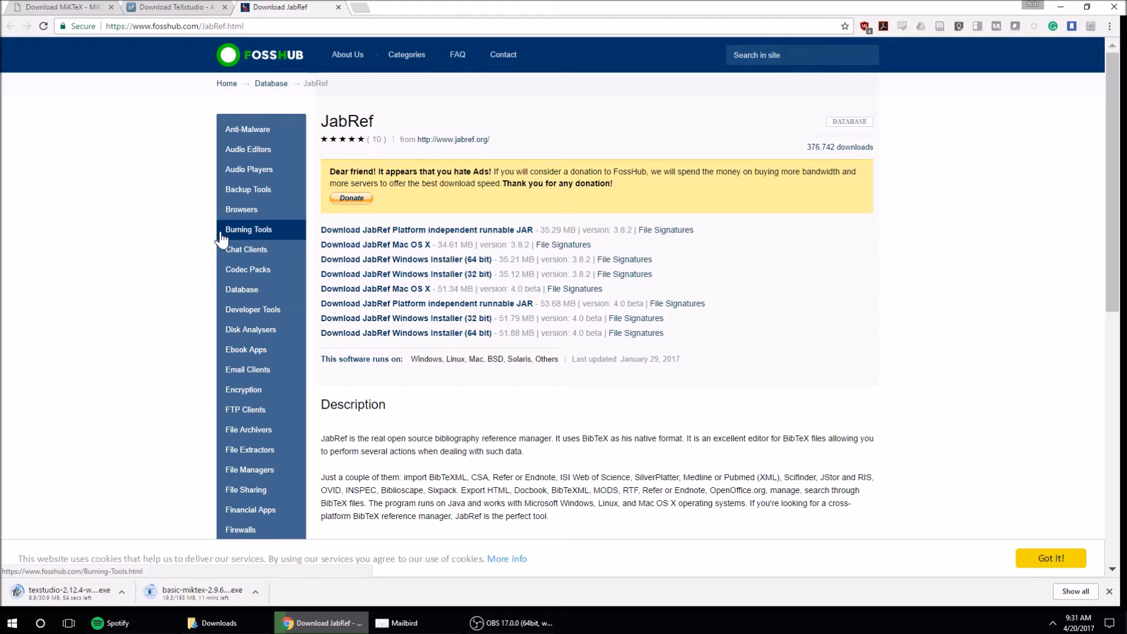
mouse_move(394, 93)
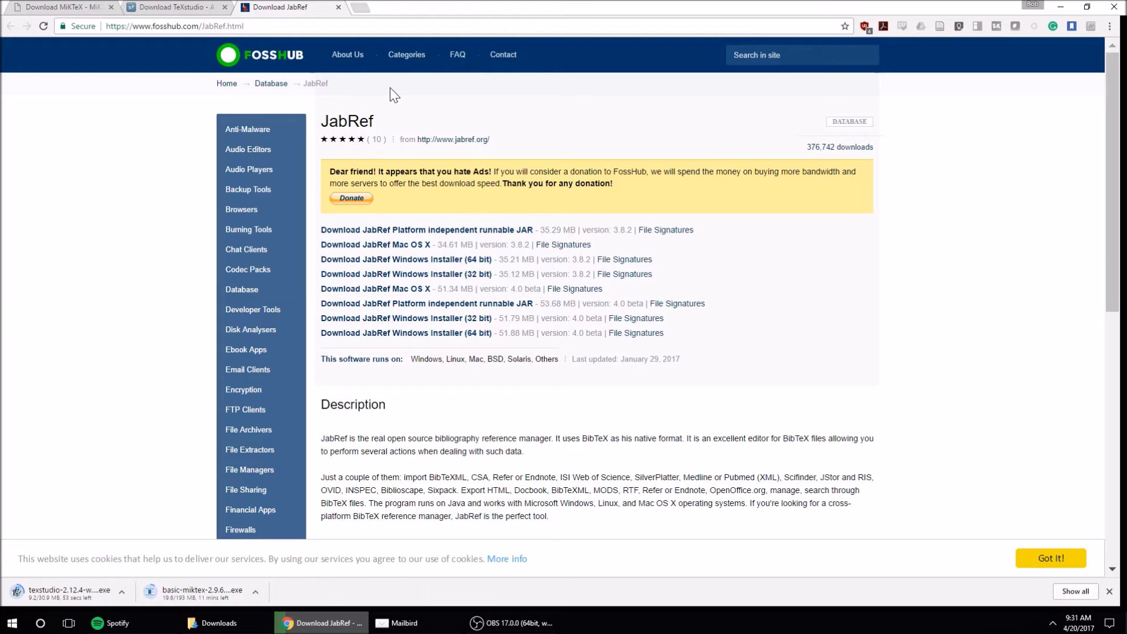
mouse_move(198, 194)
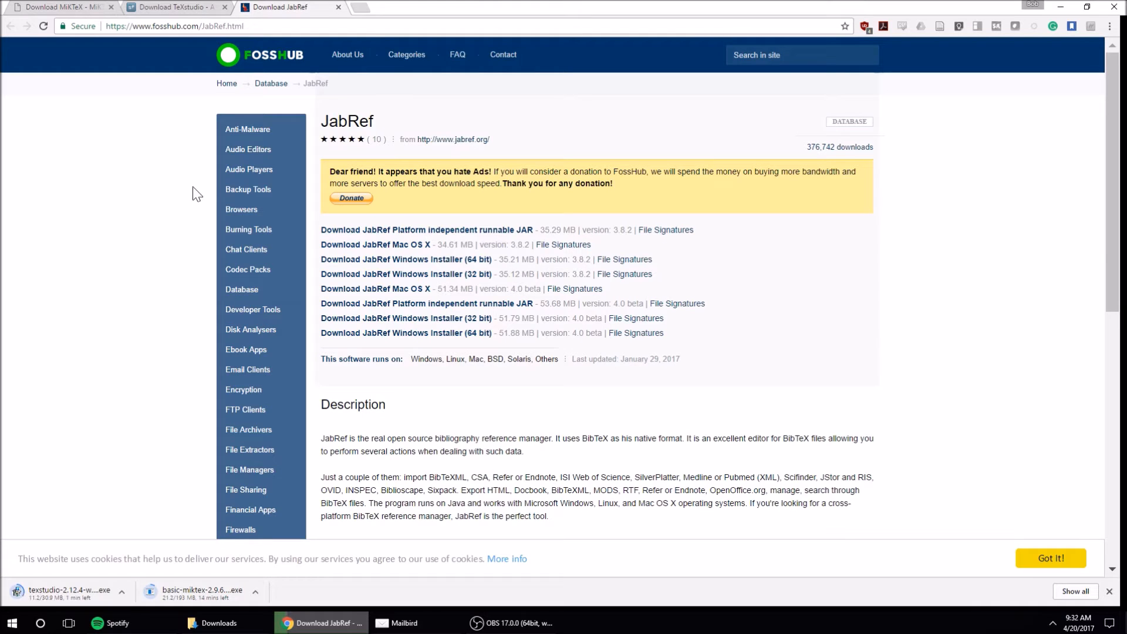
mouse_move(259, 112)
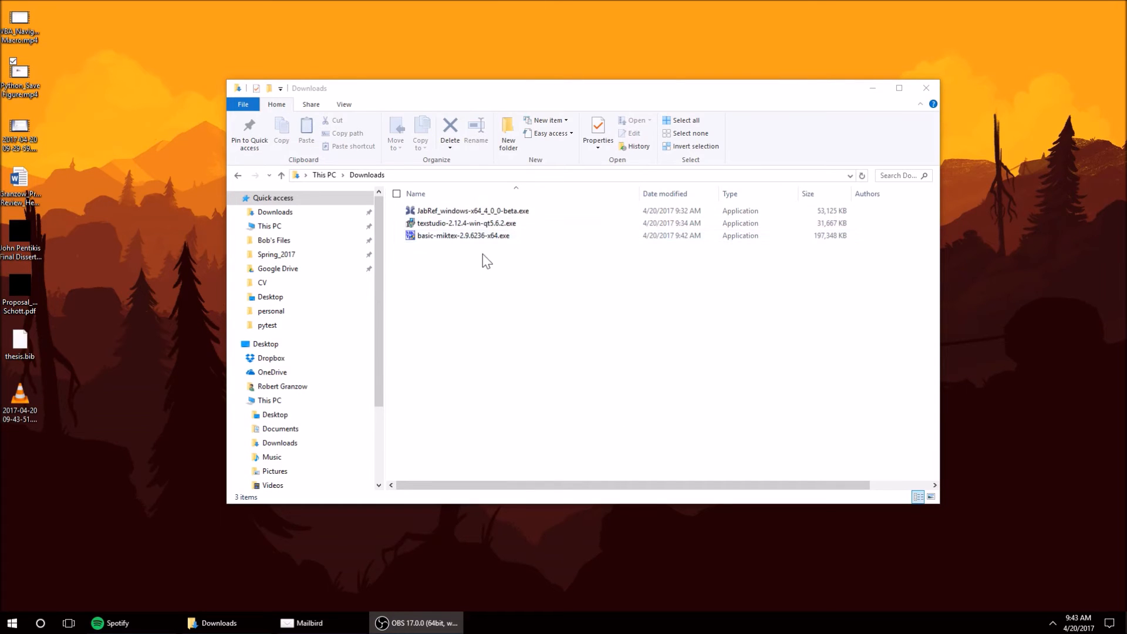
Step: Run the basic-miktex, texstudio and JabRef installers from Downloads
click(464, 235)
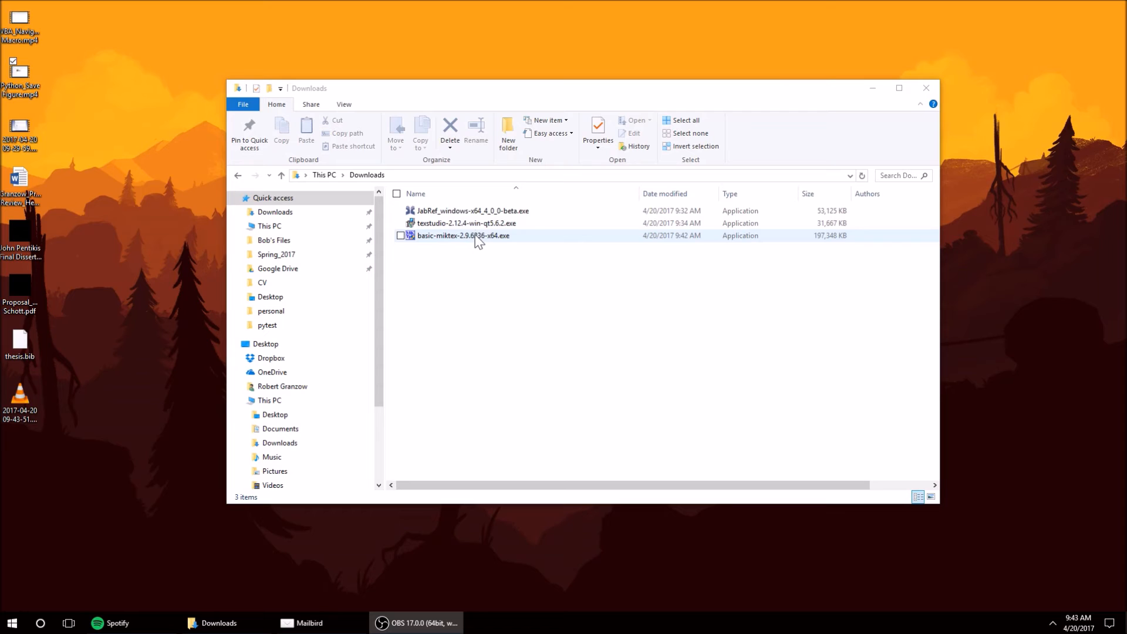
click(463, 235)
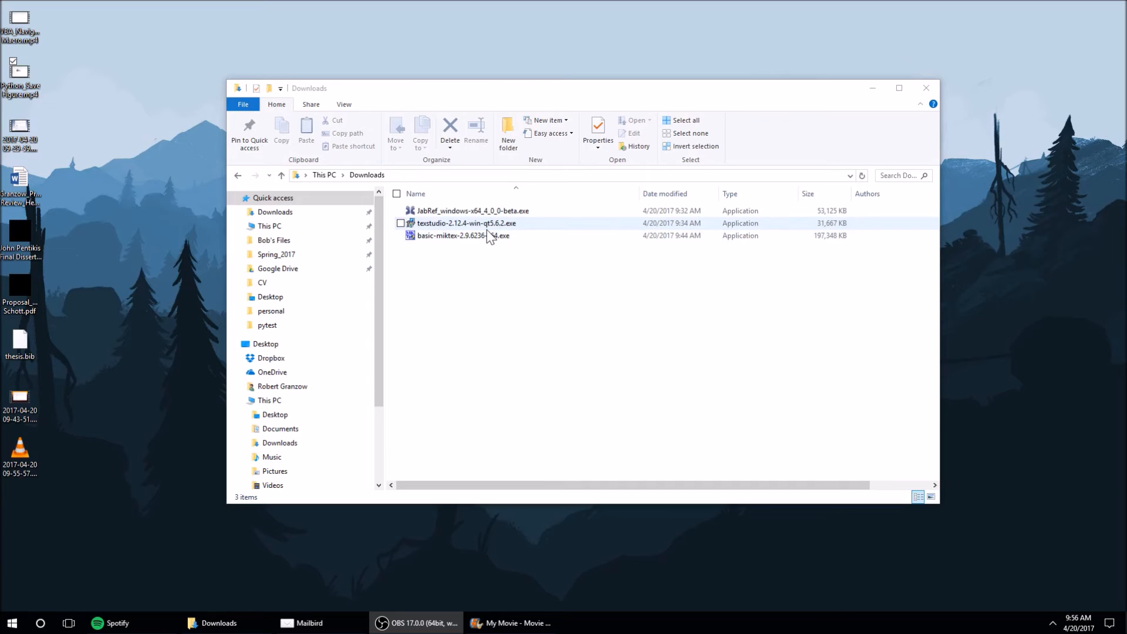
click(468, 224)
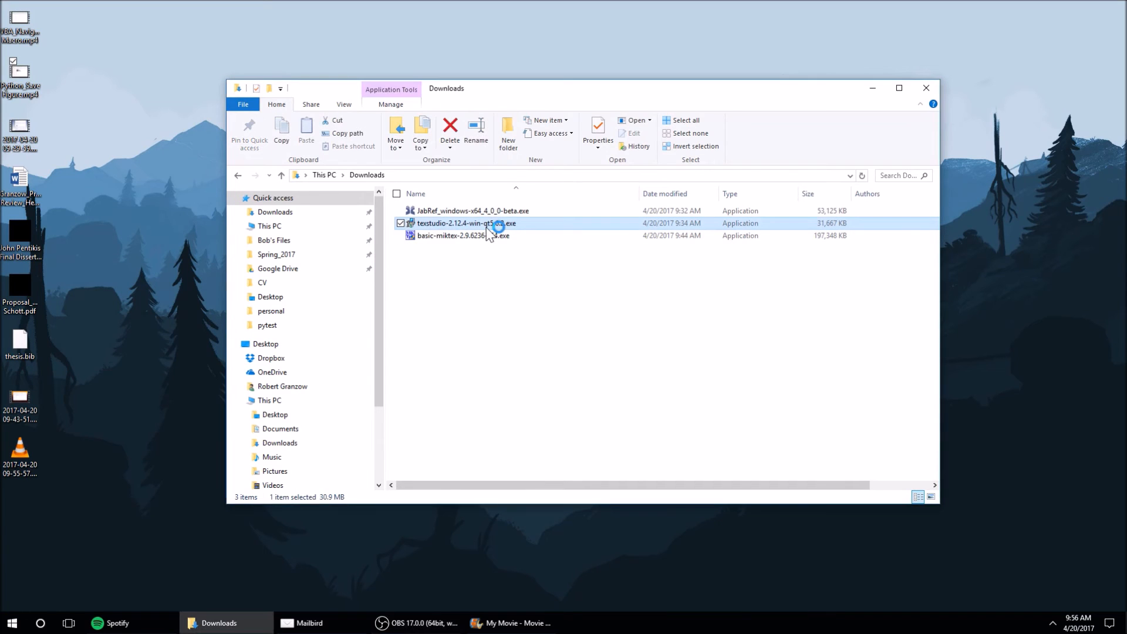
click(615, 334)
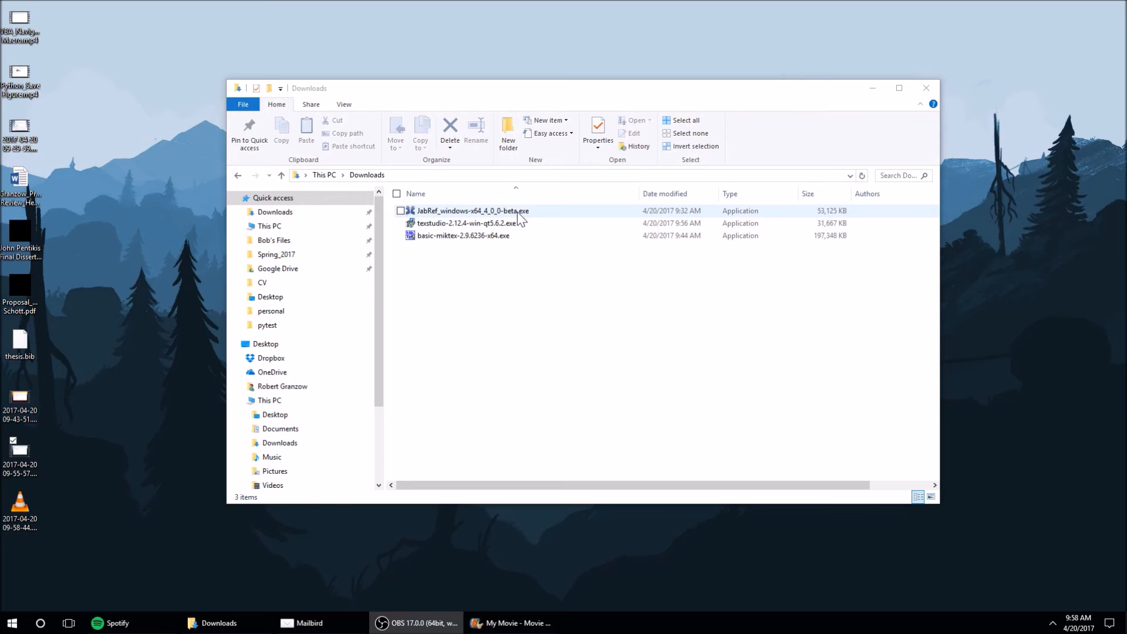
click(472, 211)
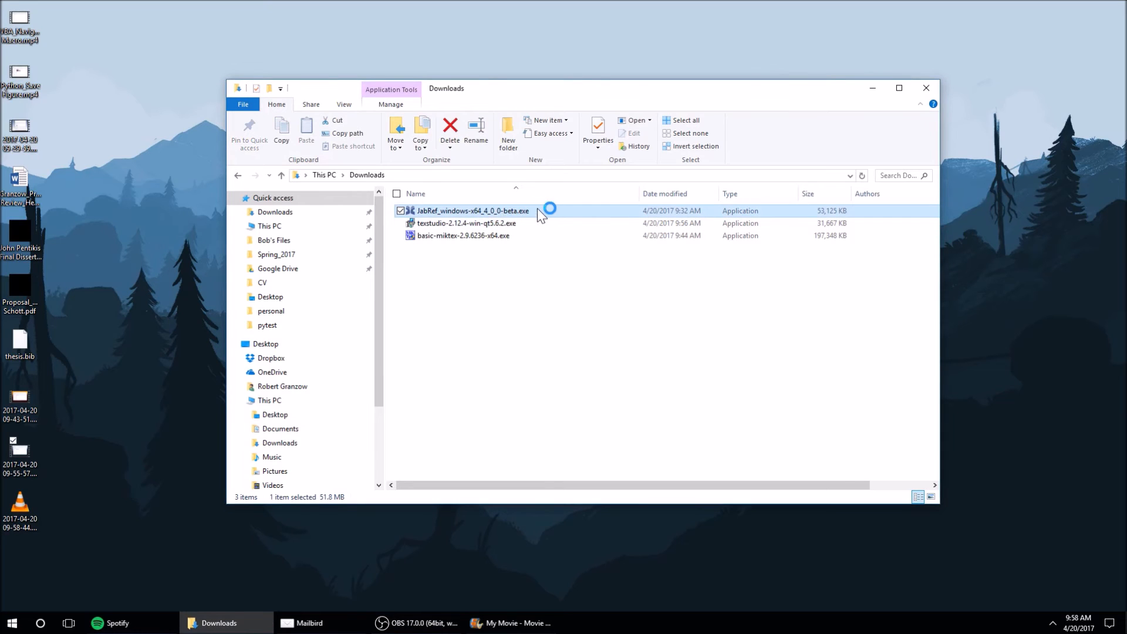
mouse_move(526, 225)
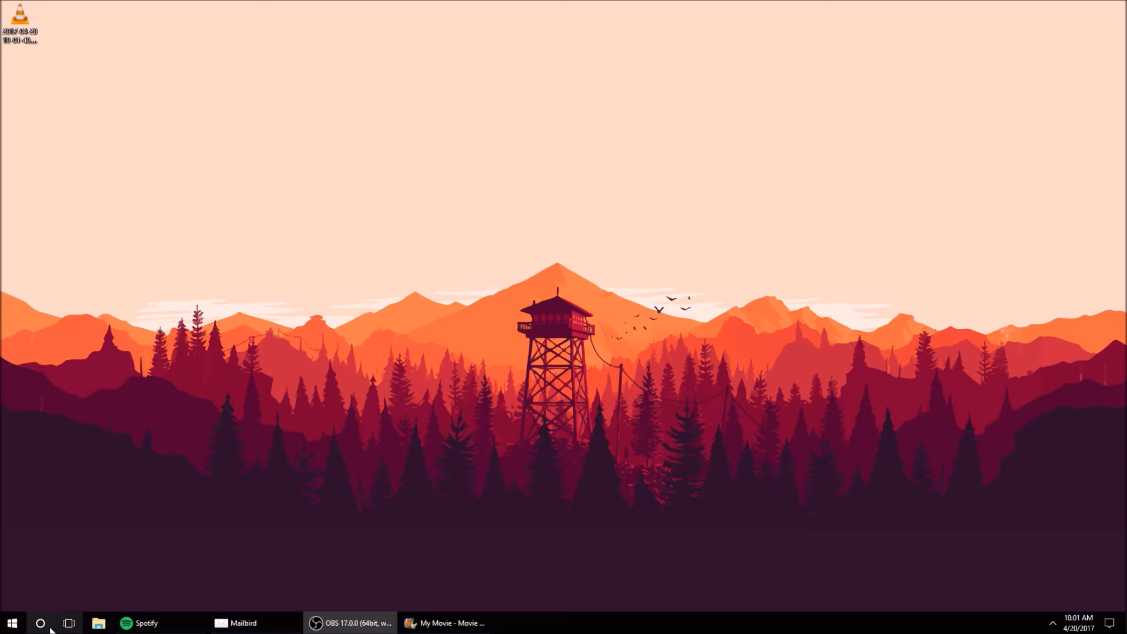
Step: Search Windows for 'texstudi' and launch the TeXstudio desktop app
click(40, 623)
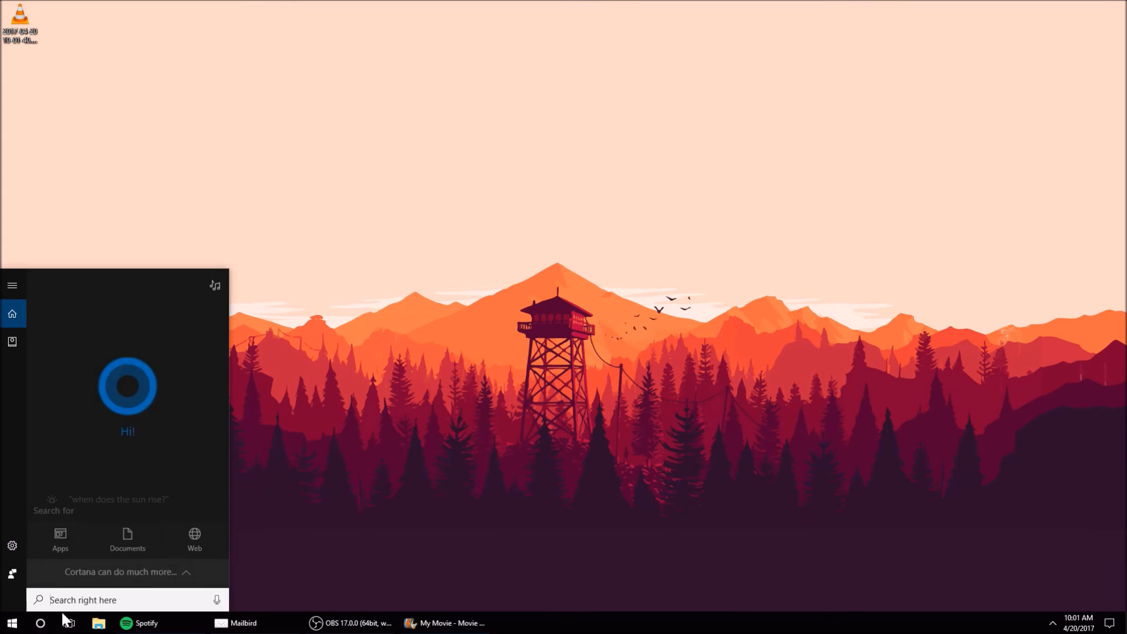
text(texstudi)
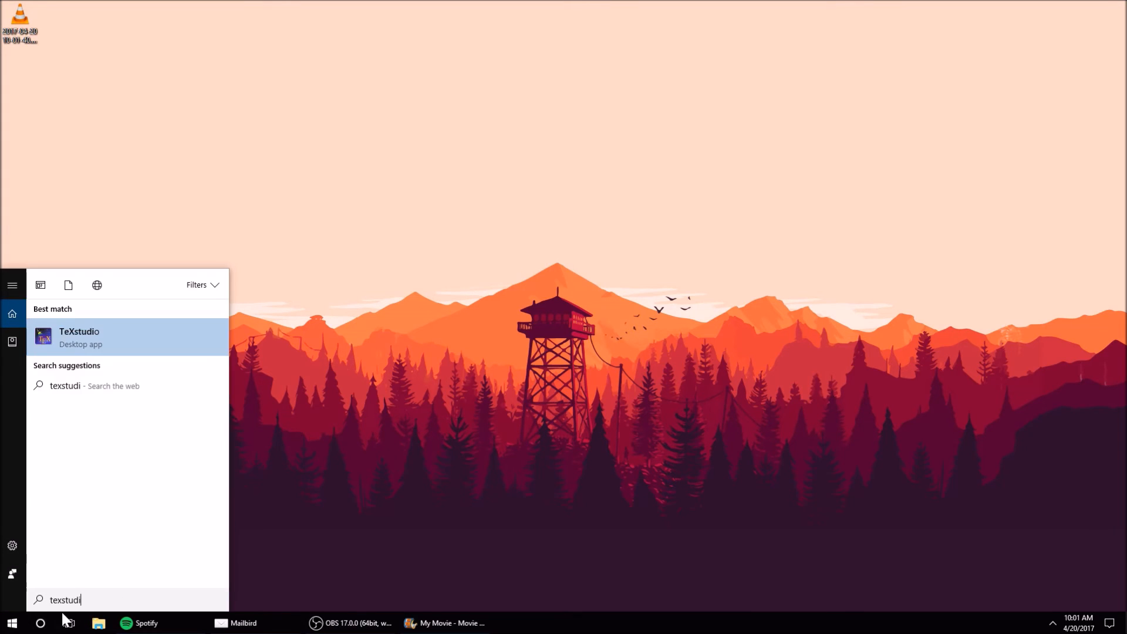
click(79, 337)
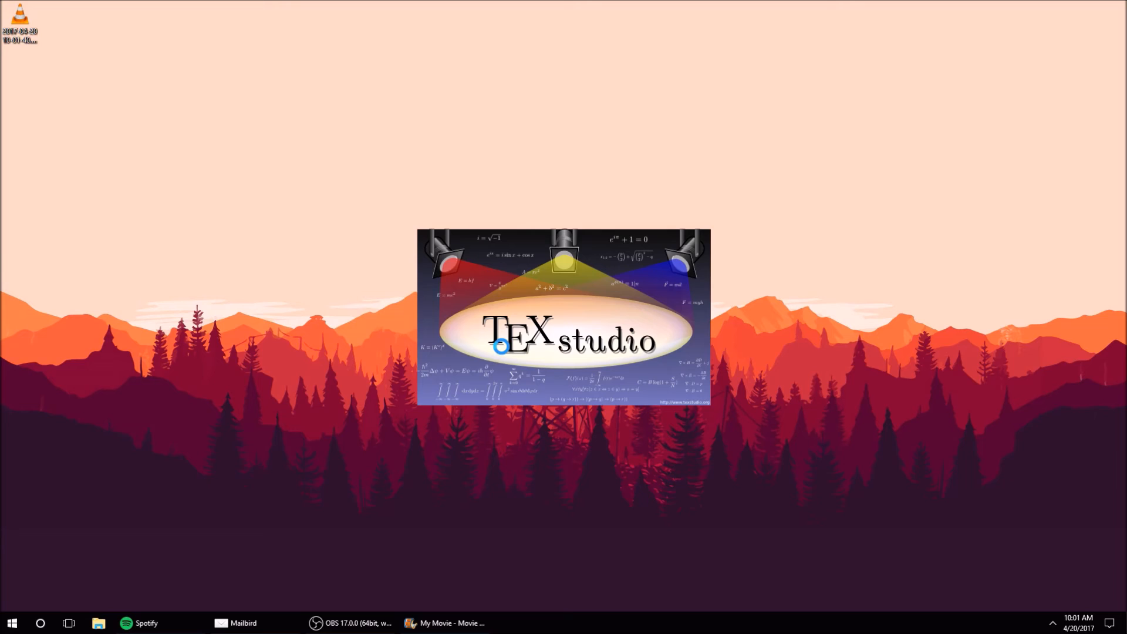
click(8, 25)
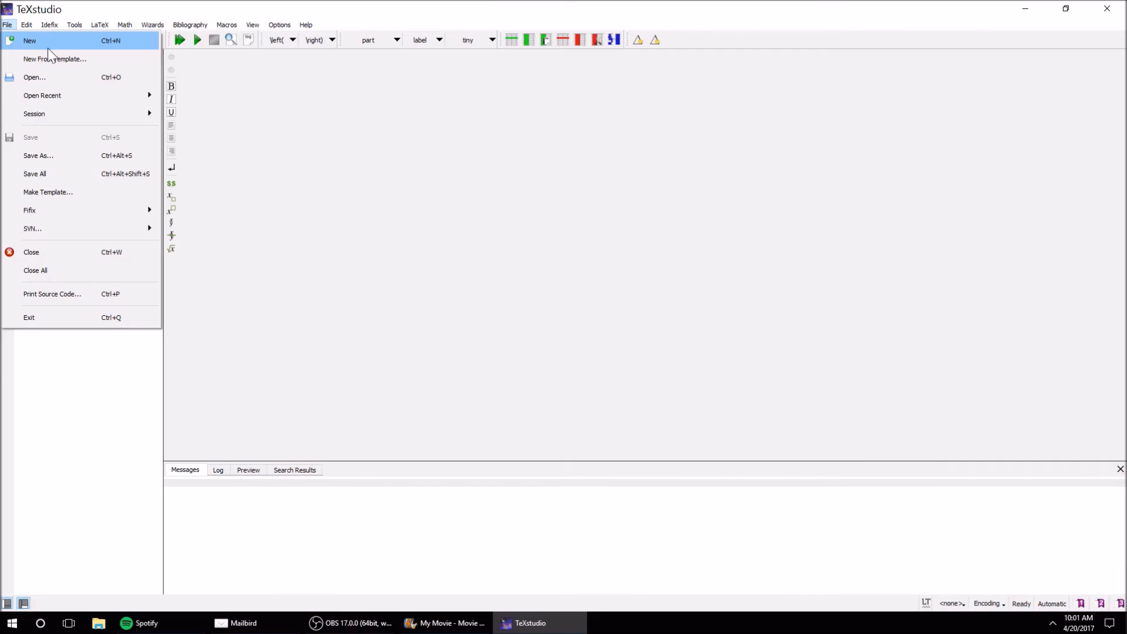
Step: Create a new document and save it to the Desktop as test.tex
click(33, 41)
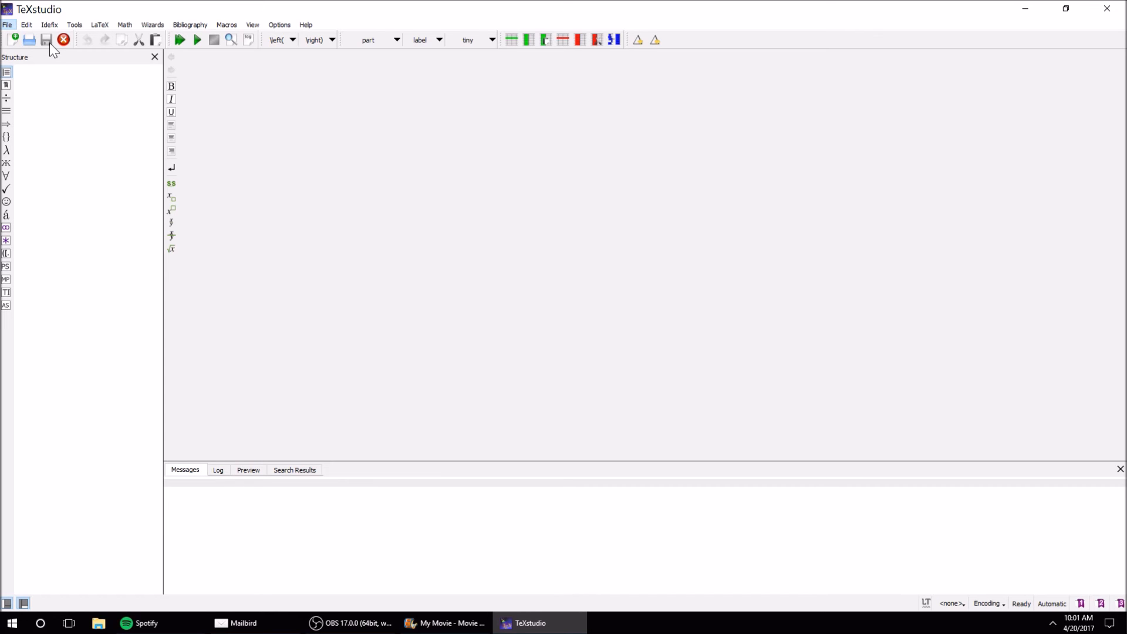
click(48, 40)
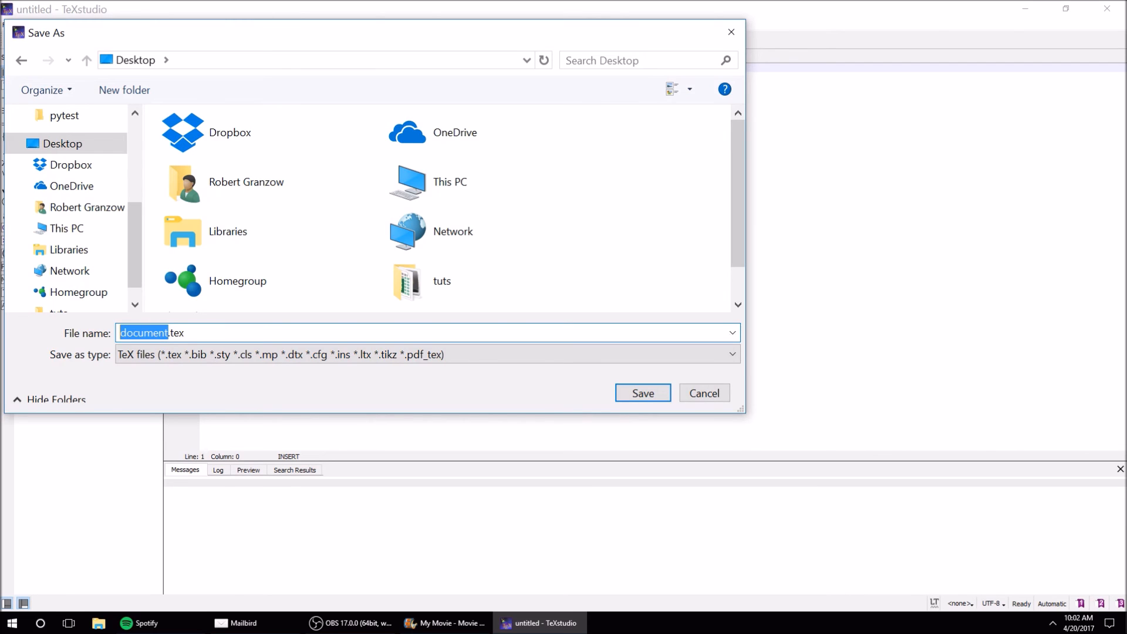
text(test)
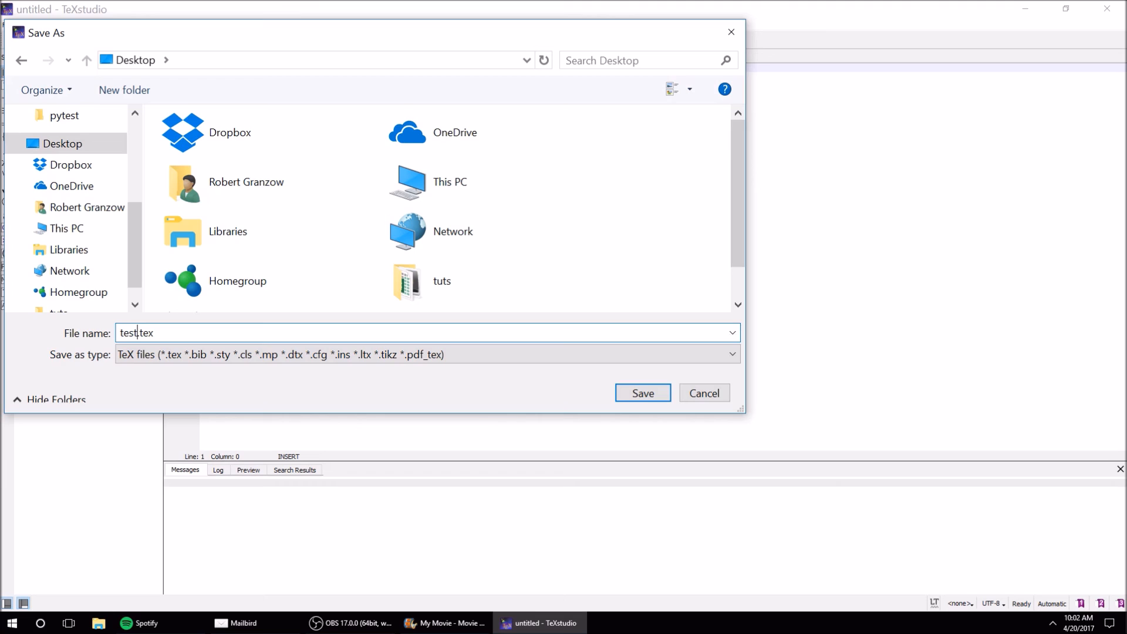
click(643, 393)
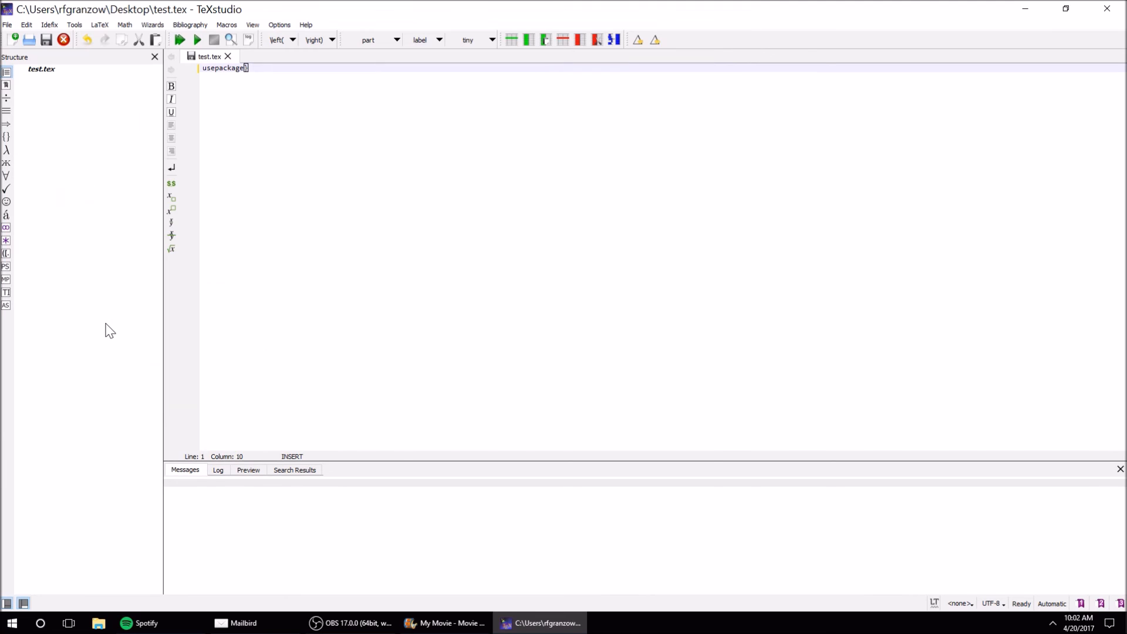
Step: Enter \documentclass{report} on line 1 and start \begin on line 2
text({report)
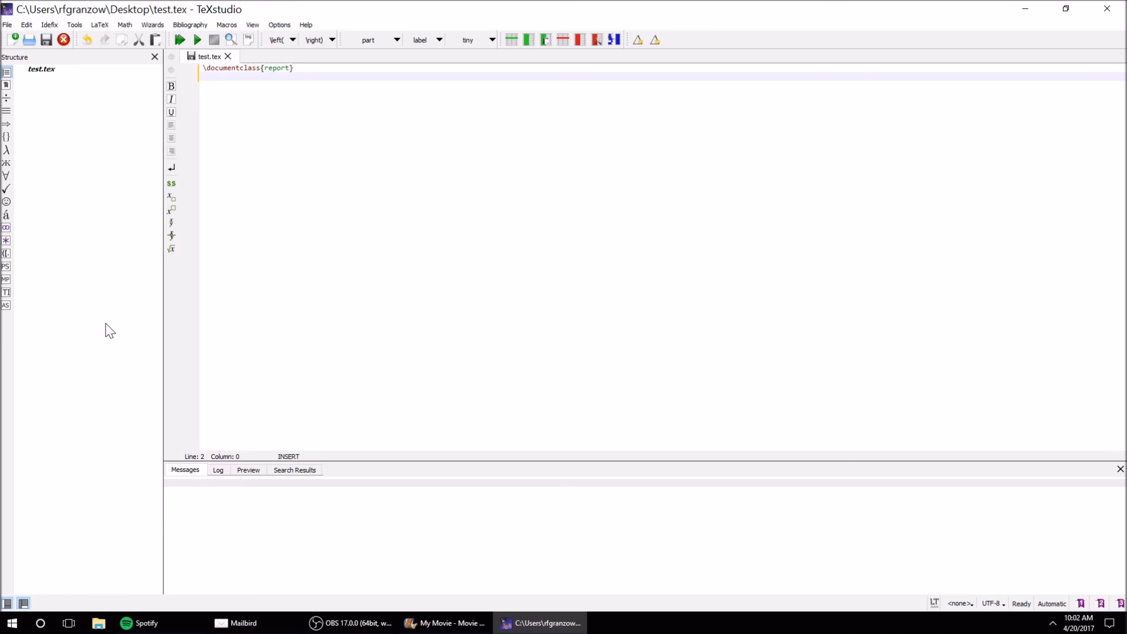
text(\begin)
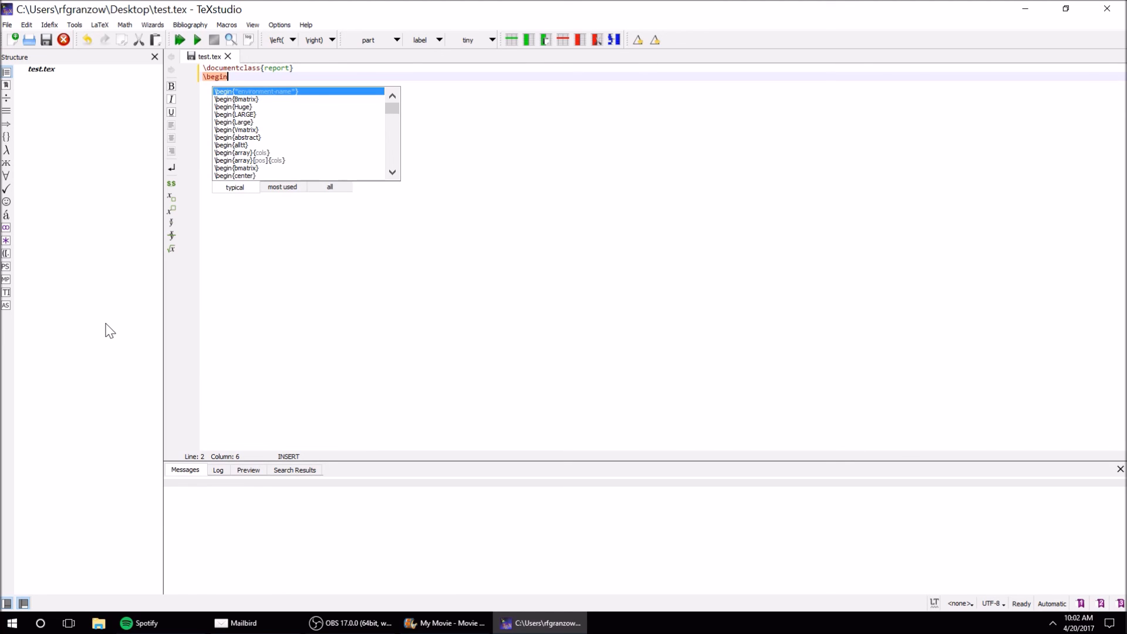